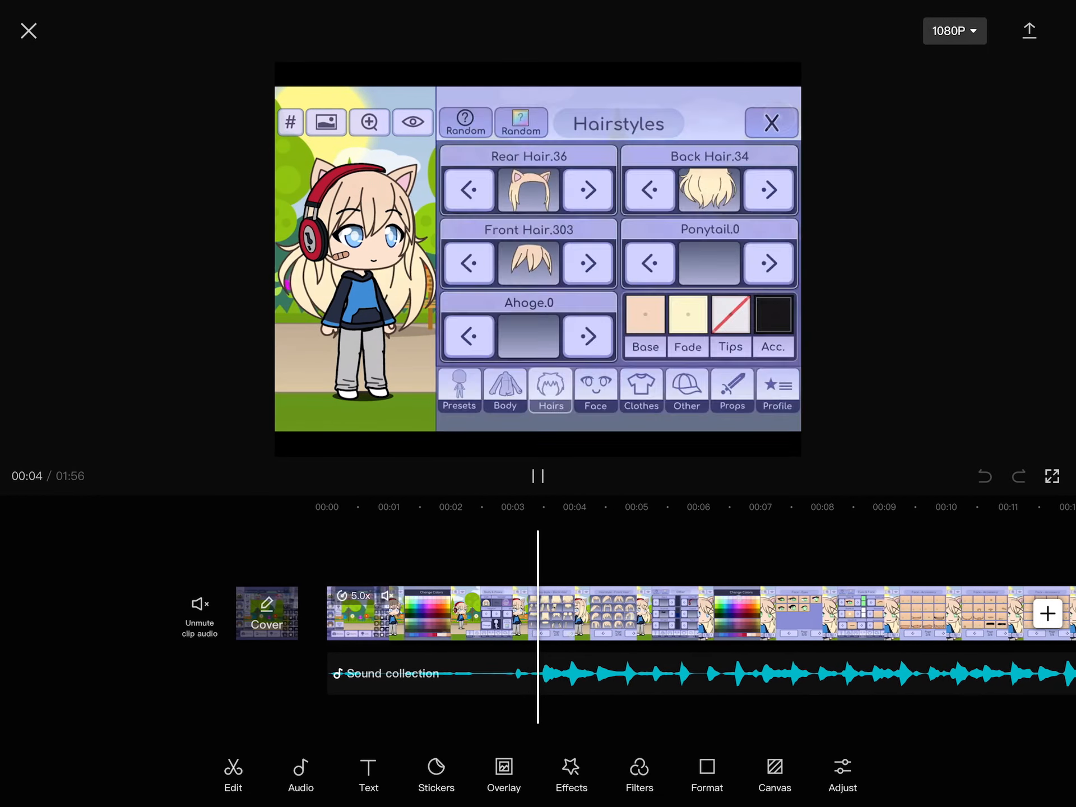
Play the timeline from about 0:04 through the Gacha Life hairstyle, face and pose clips to around 0:28.
click(686, 390)
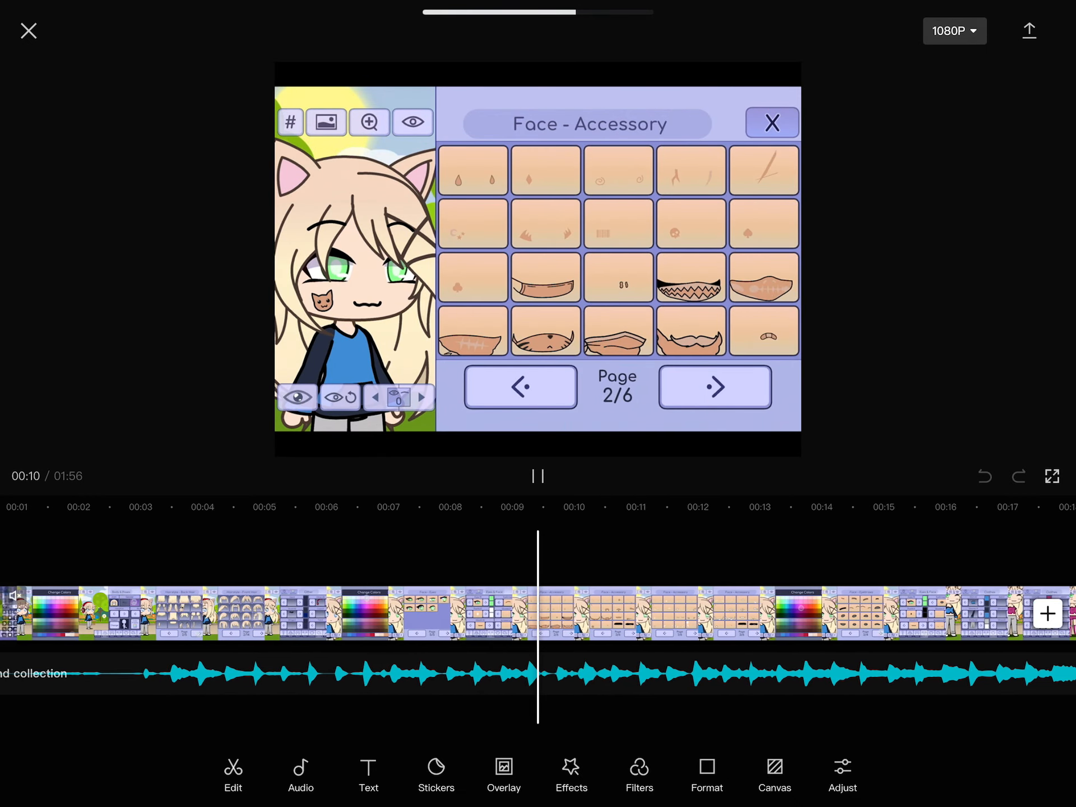
click(714, 387)
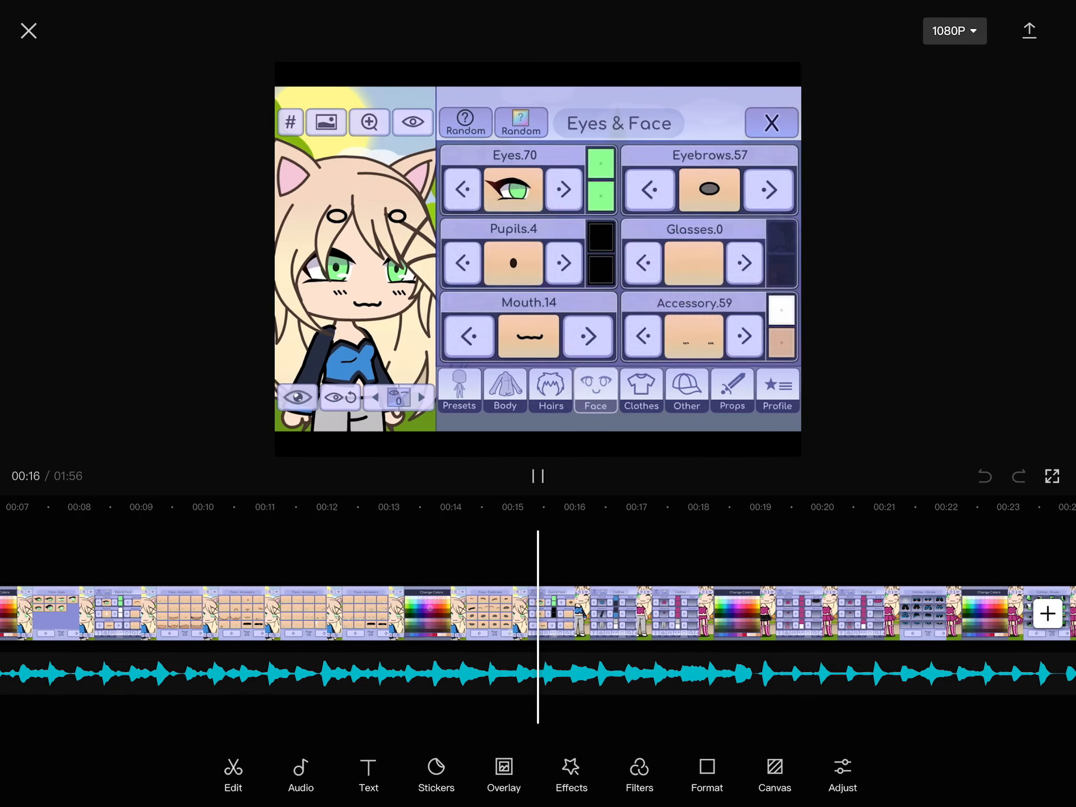
click(640, 391)
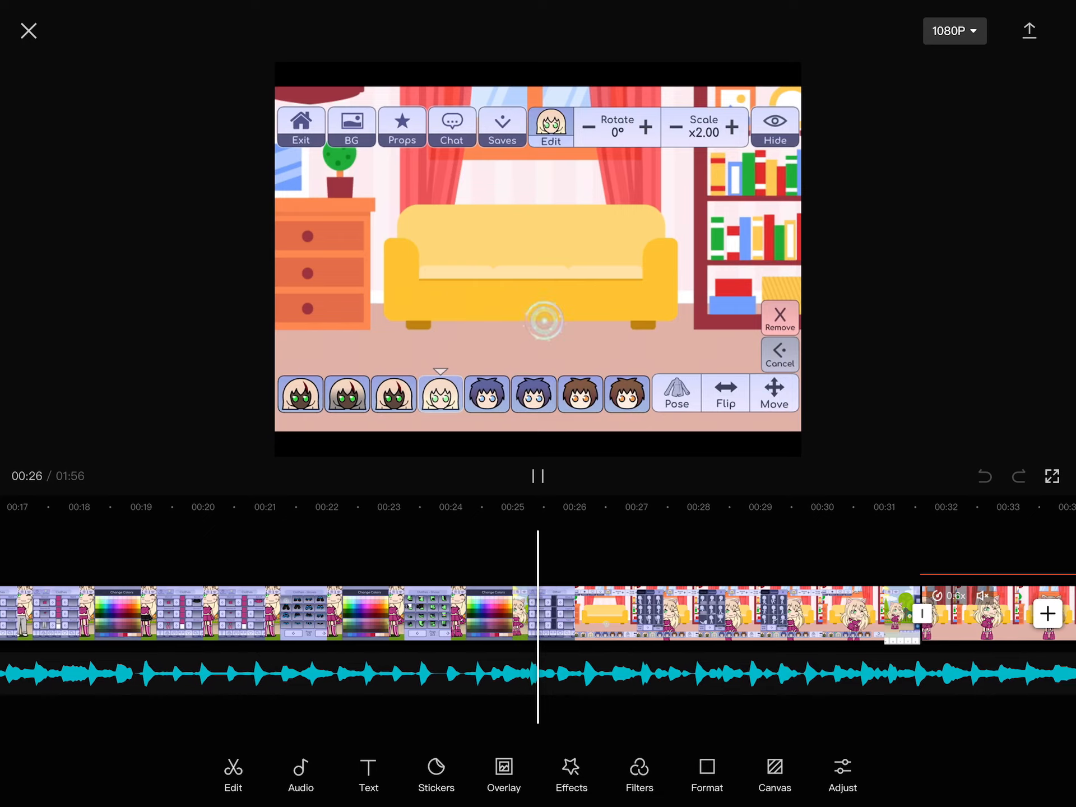
click(675, 393)
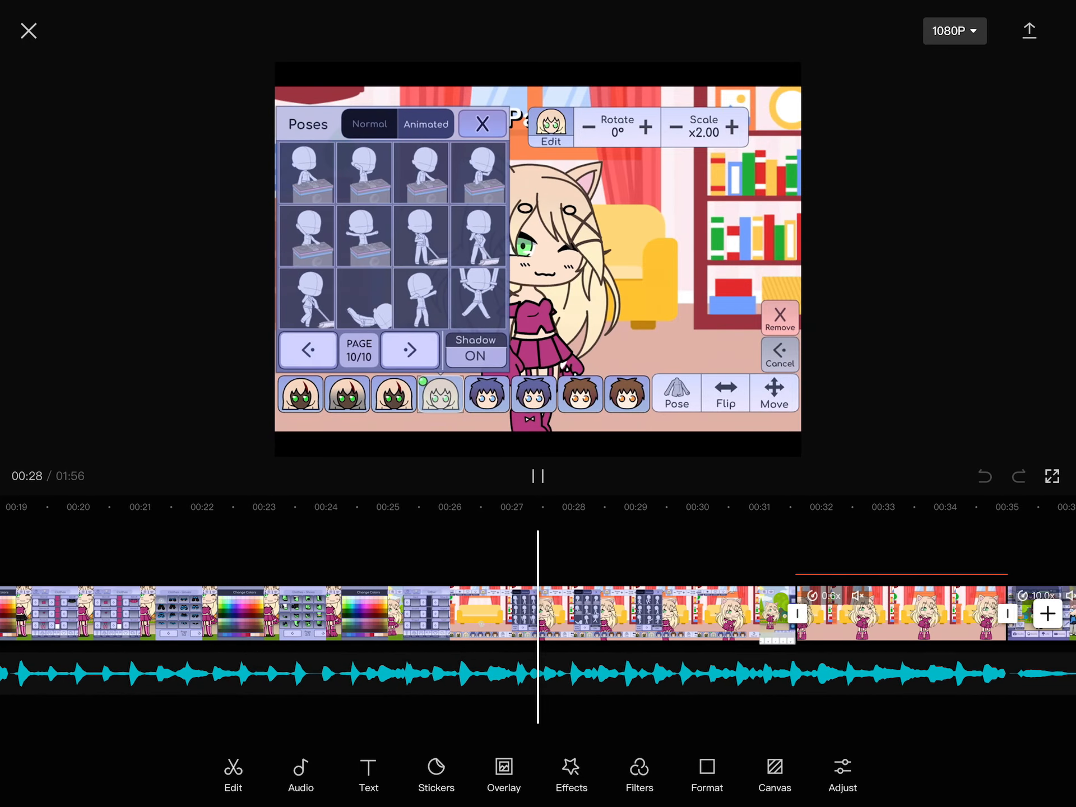
click(481, 125)
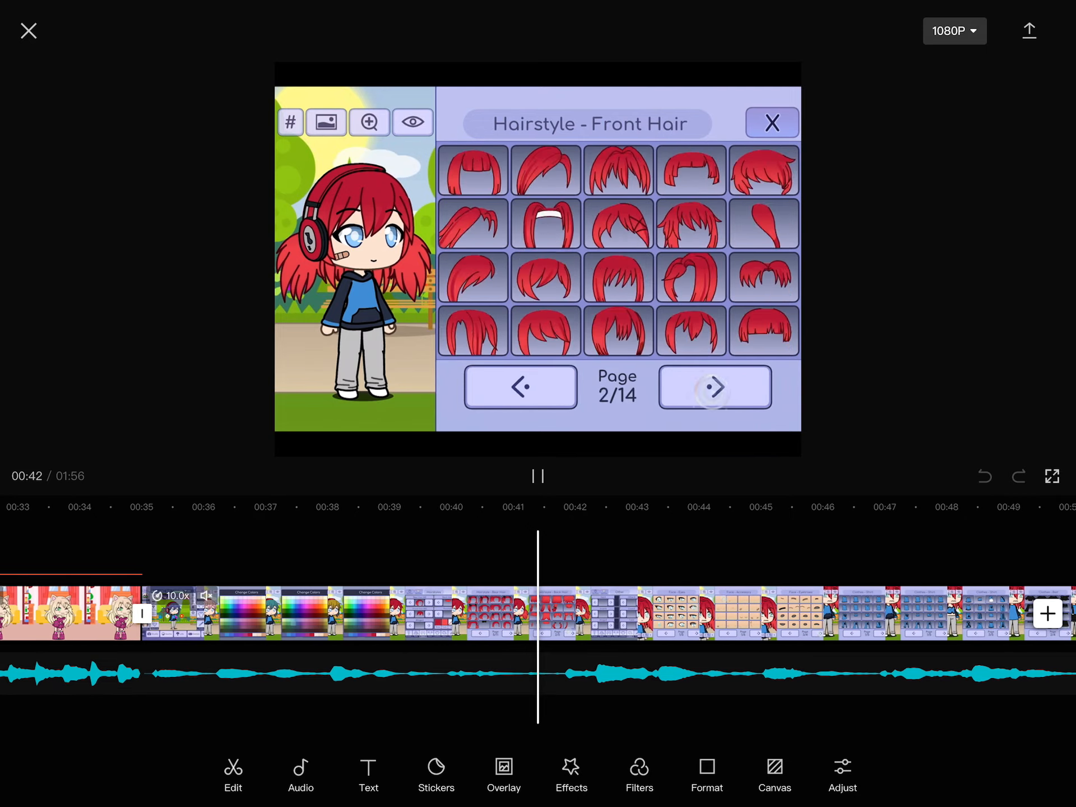
Continue playback through the red-haired character's hair, shirt and pose clips to about 0:56.
click(594, 391)
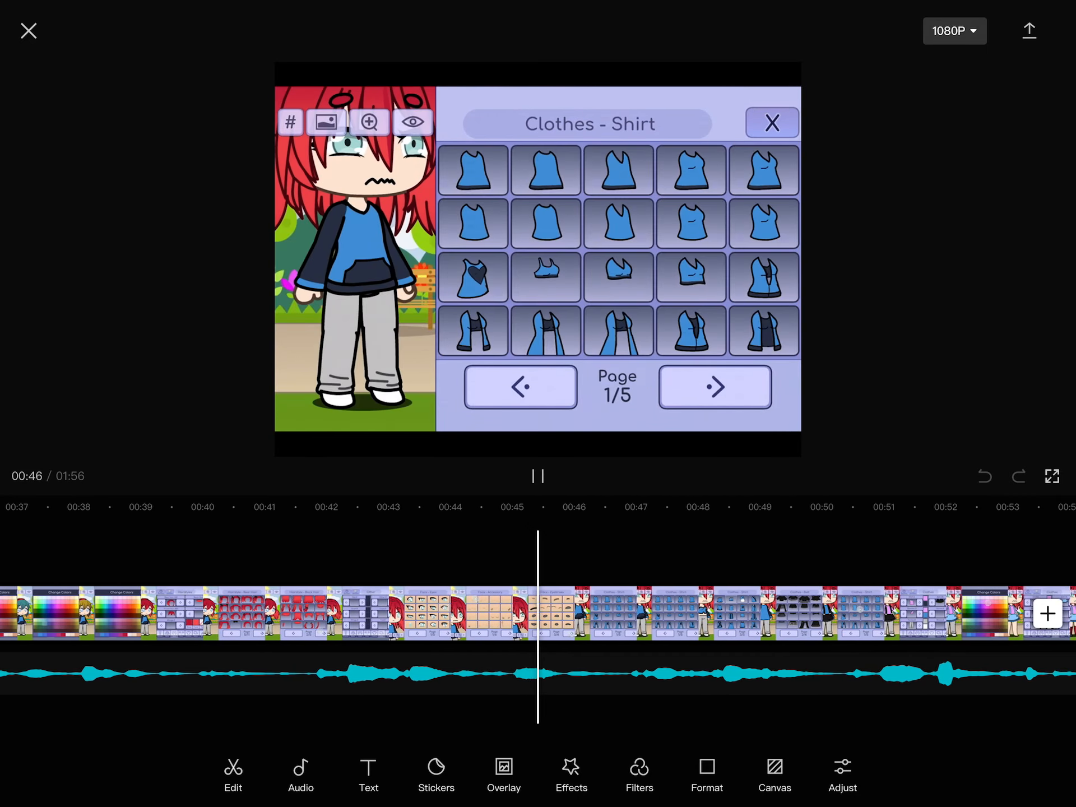
click(714, 387)
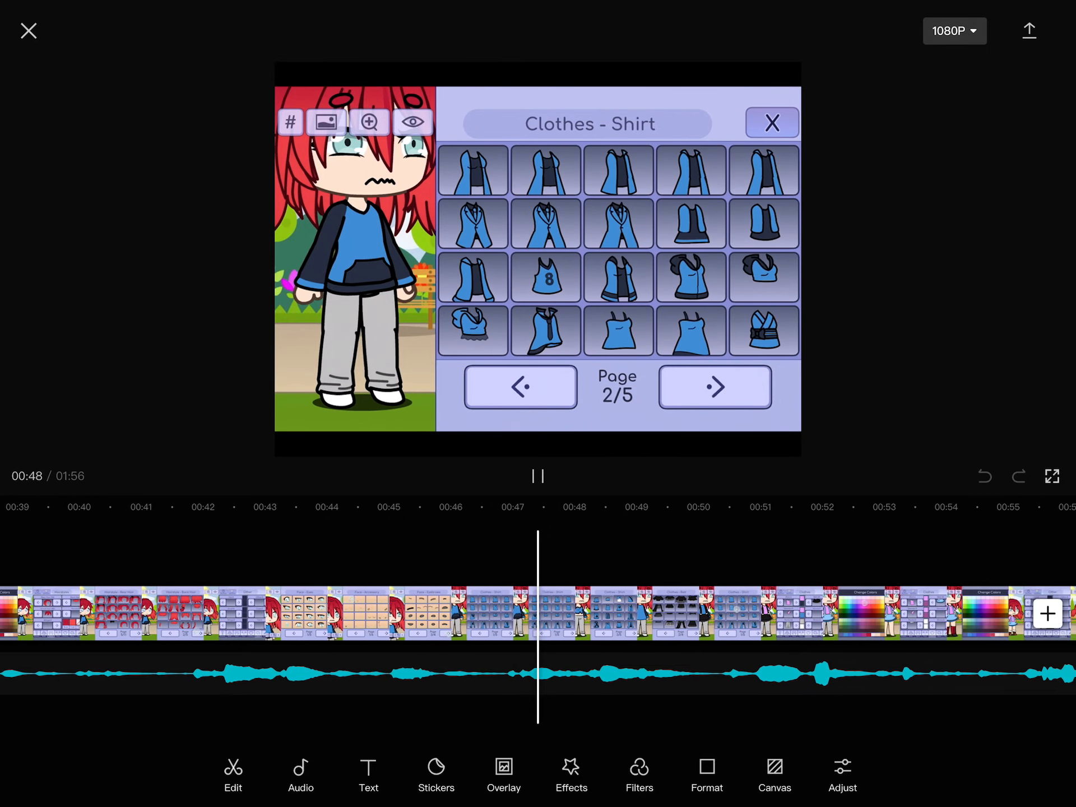
click(714, 387)
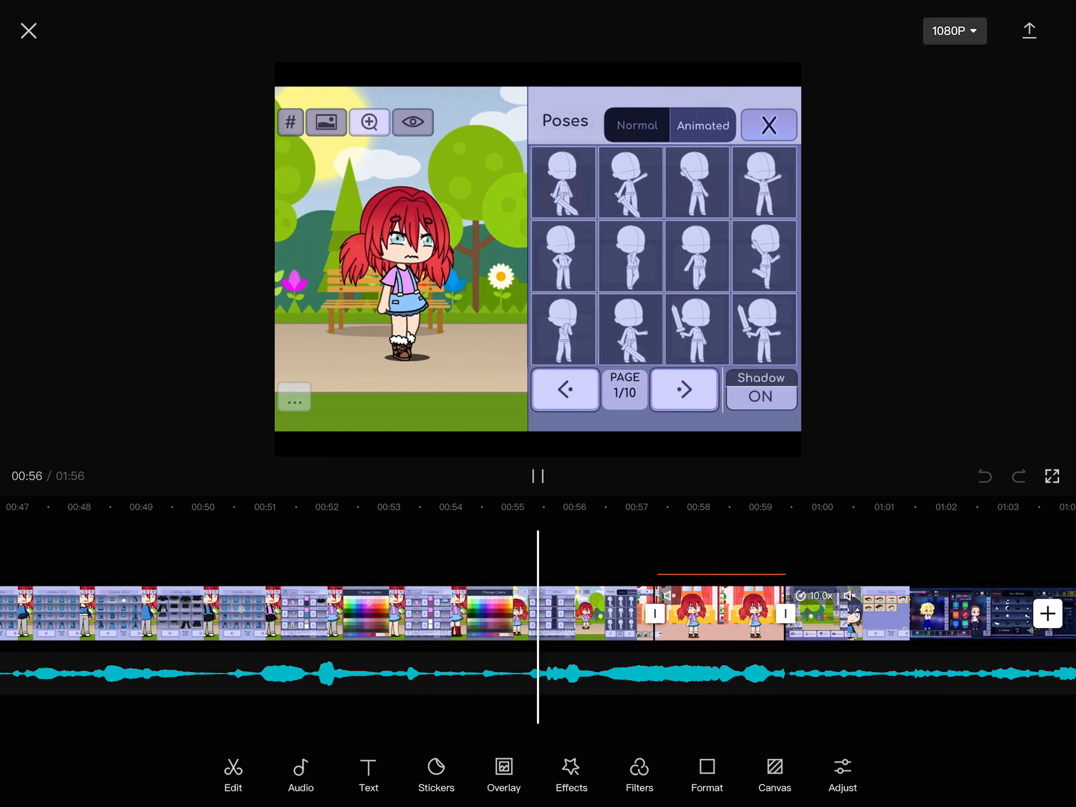
click(767, 124)
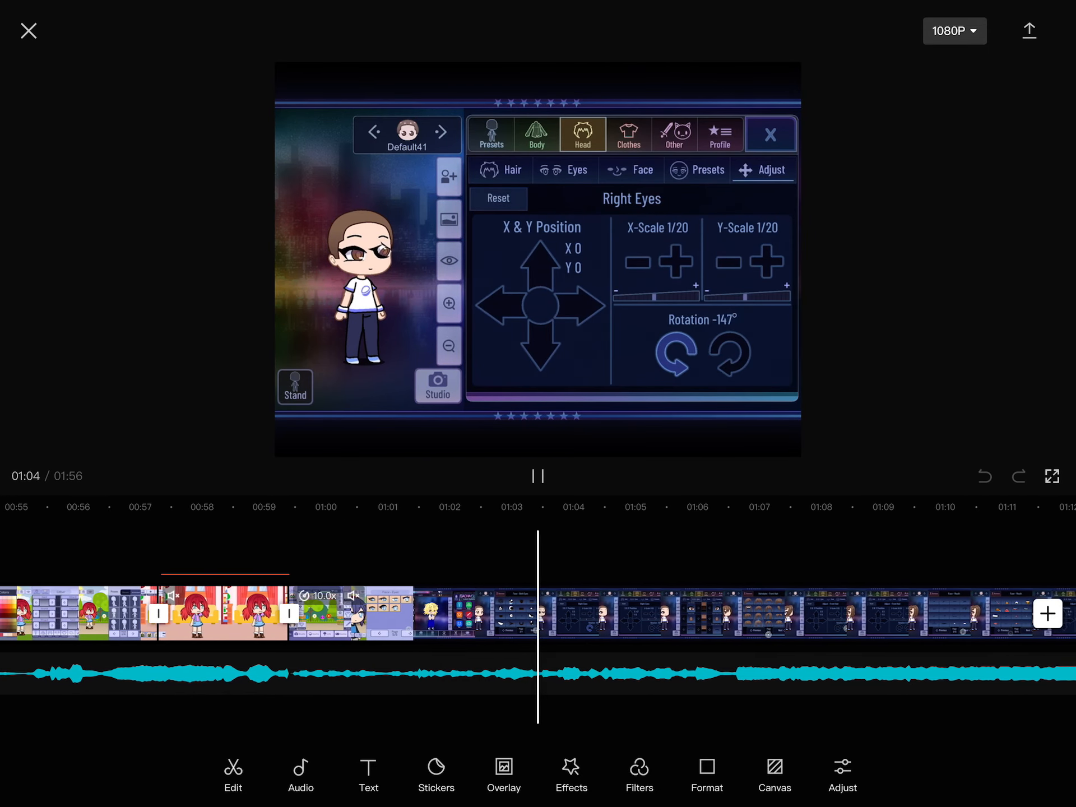
Play on through the Gacha Club eye-adjustment and outfit clips past the one-minute mark.
click(575, 169)
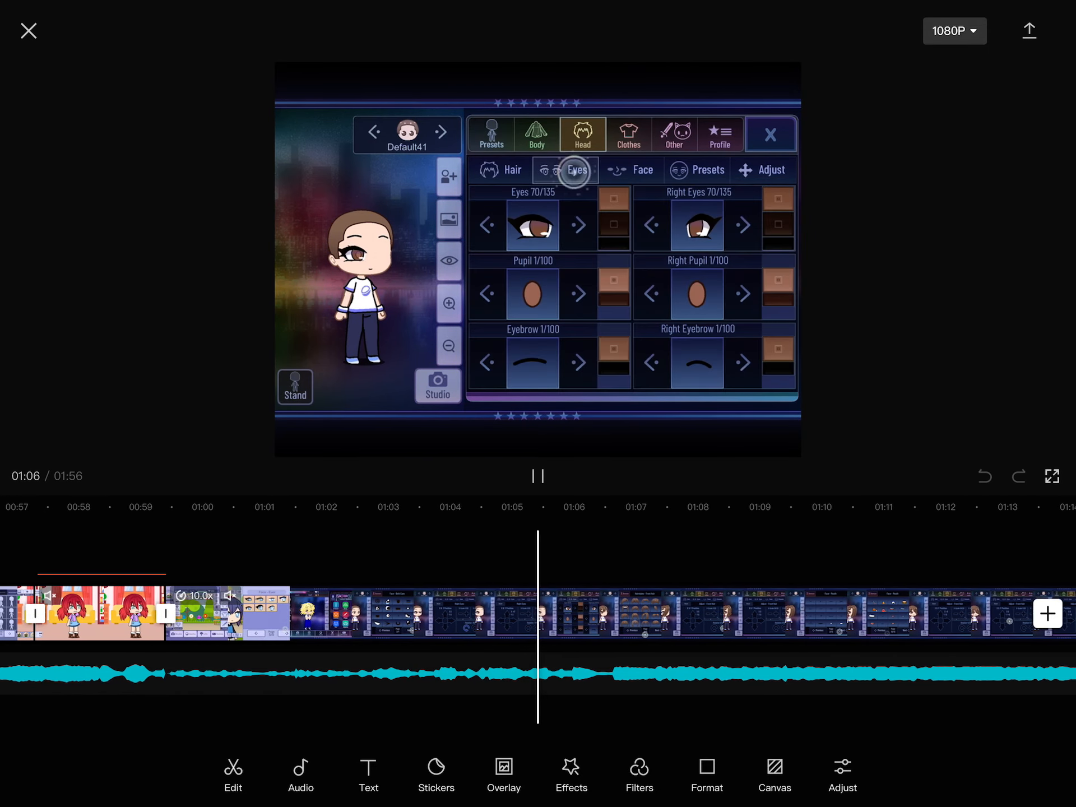
click(762, 169)
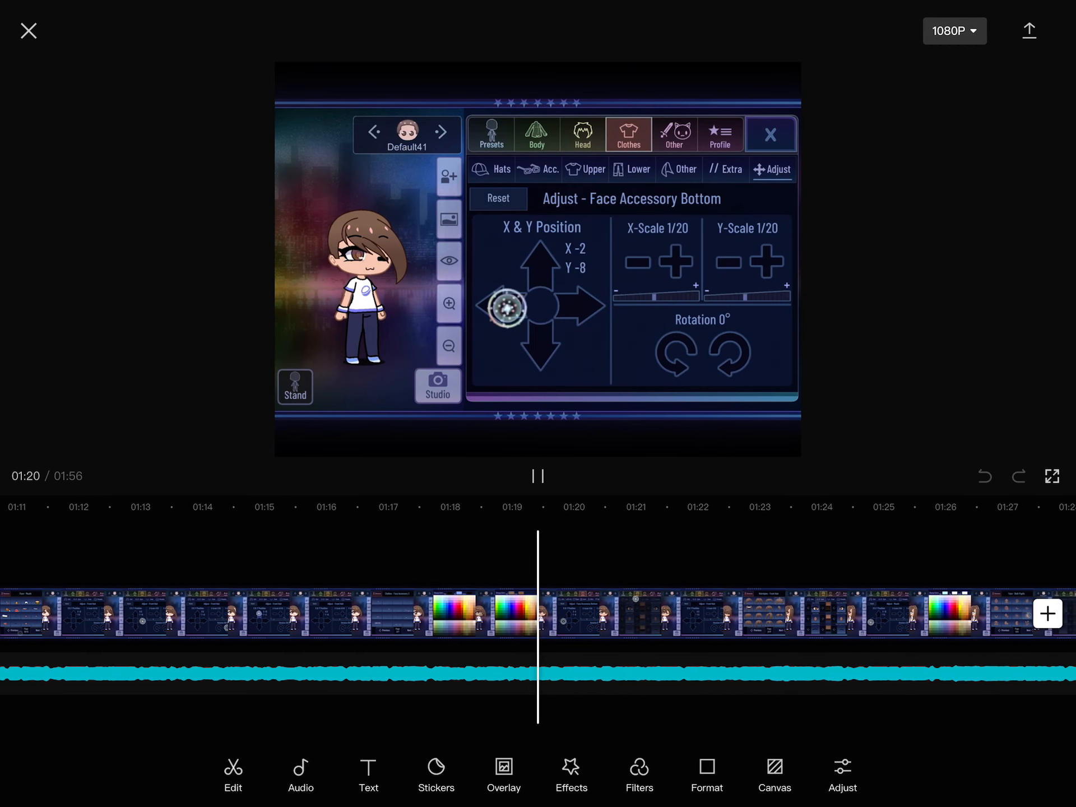
click(582, 135)
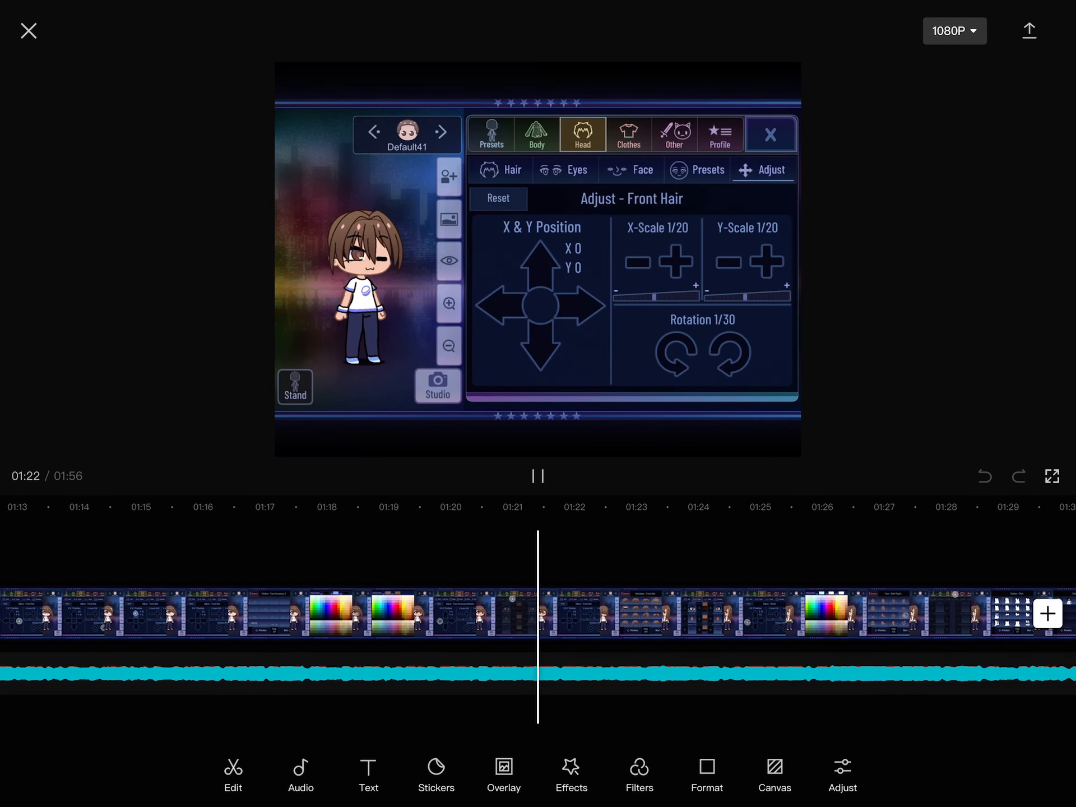
Reach about 1:50 with the Text tools and the 'My ordinary life' caption track shown.
click(565, 169)
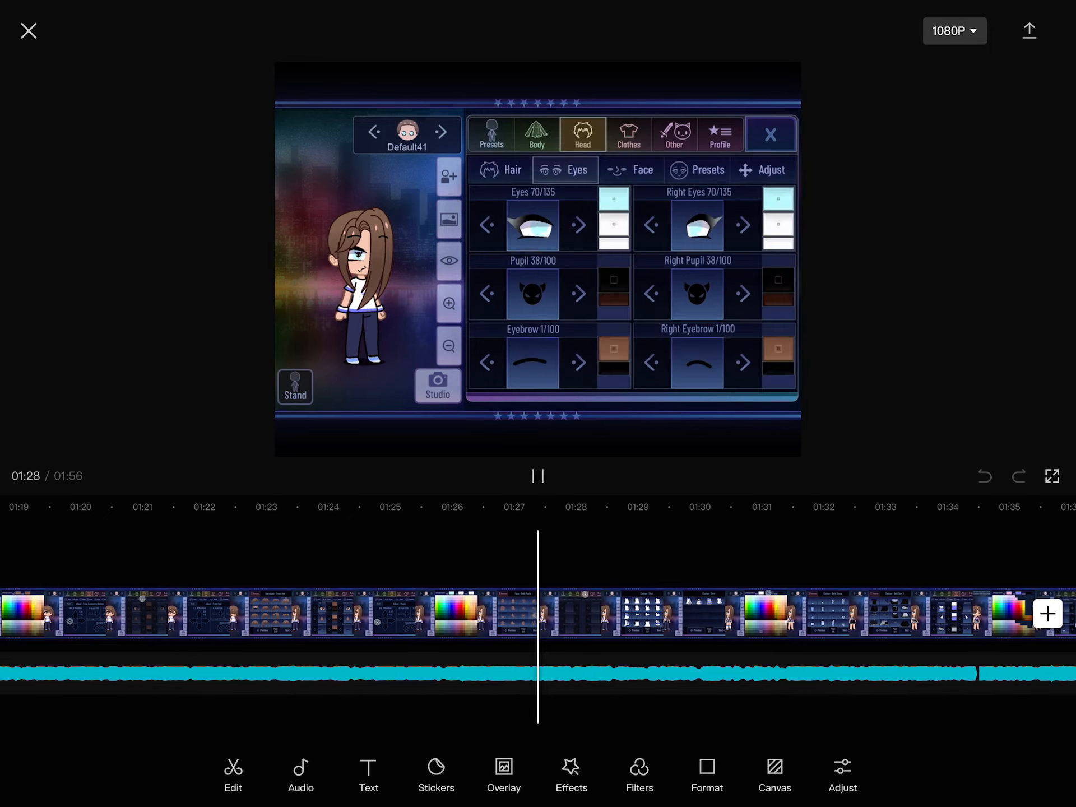
click(625, 133)
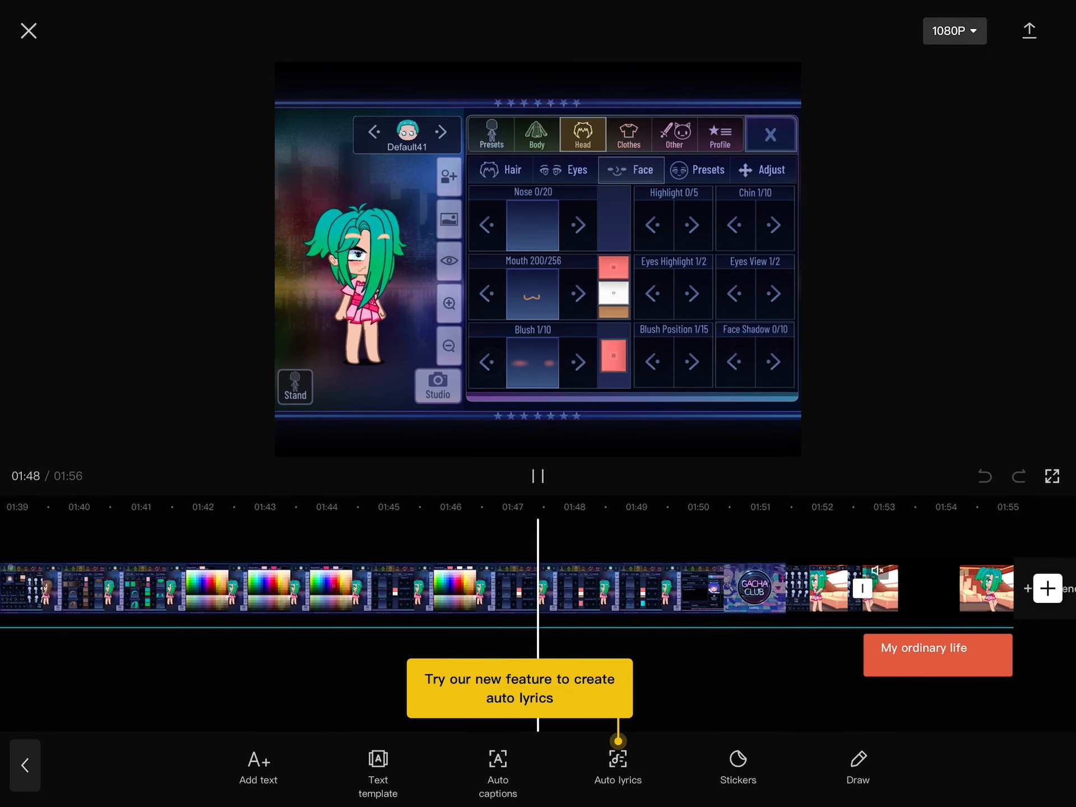
click(720, 134)
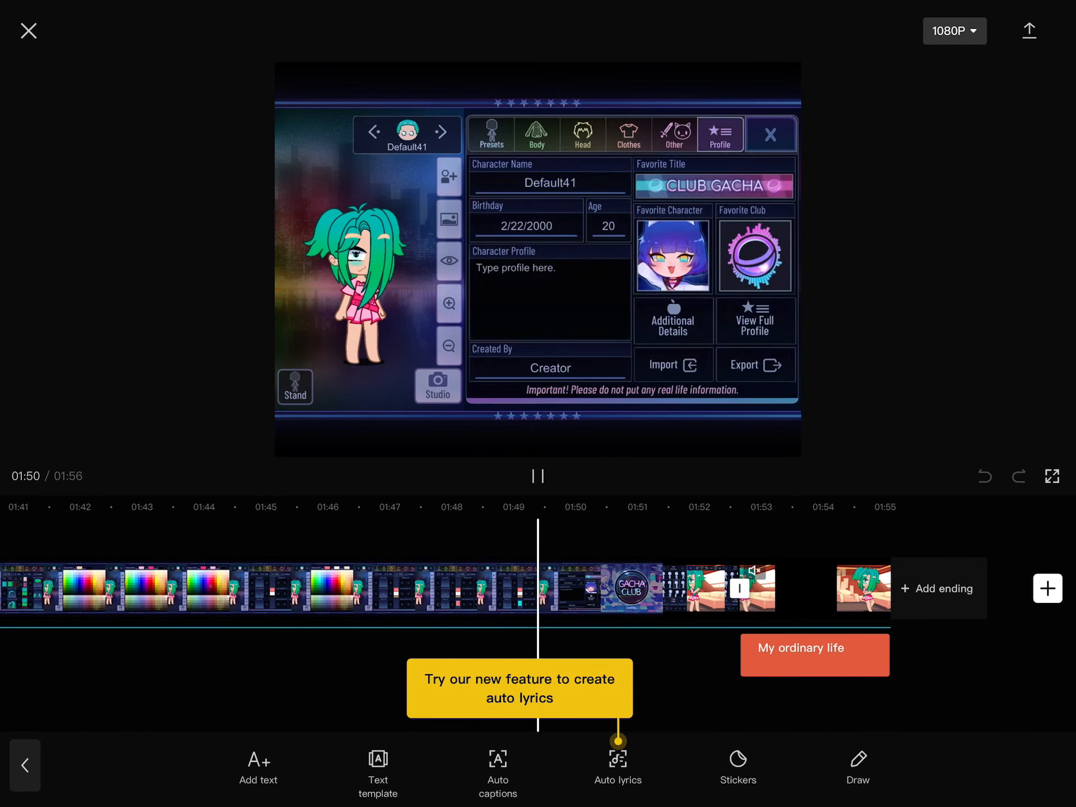